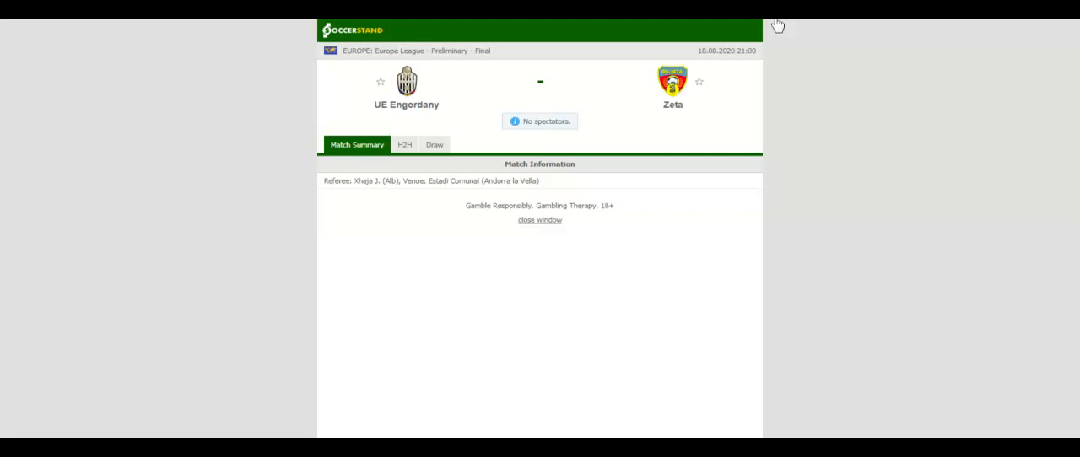
# Show the H2H comparison for UE Engordany vs Zeta with each team's last five results.
pyautogui.click(405, 145)
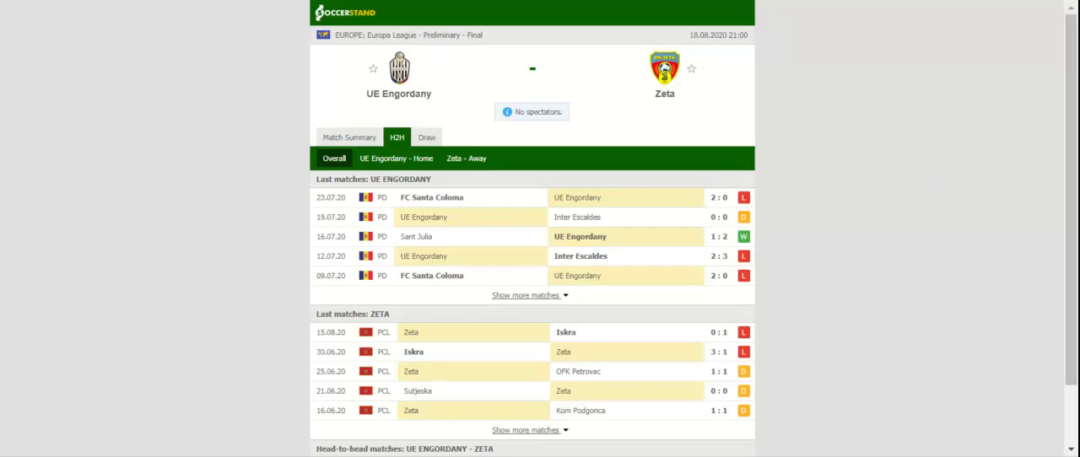
# Scroll down the H2H section to UE Engordany's last five home matches.
pyautogui.scroll(-3)
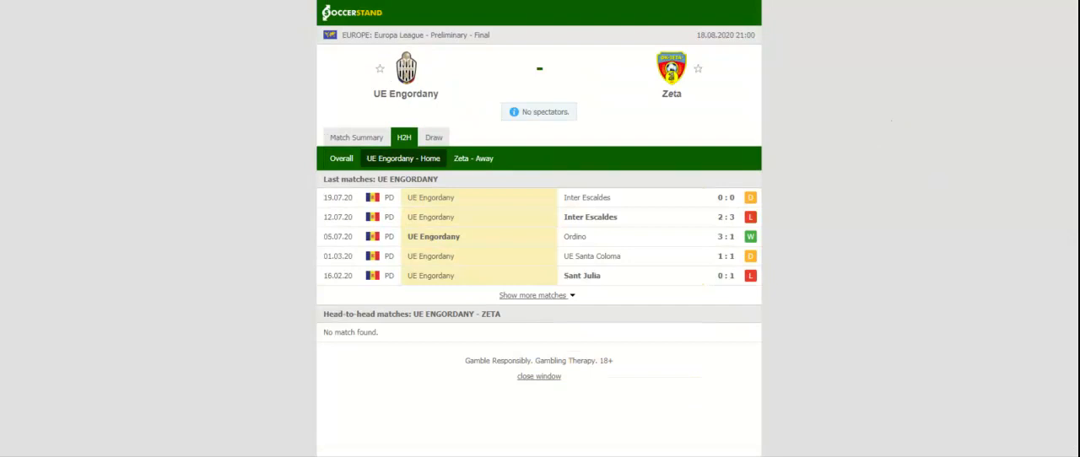
# Switch to the 'Zeta - Away' view listing Zeta's last five away matches.
pyautogui.click(472, 159)
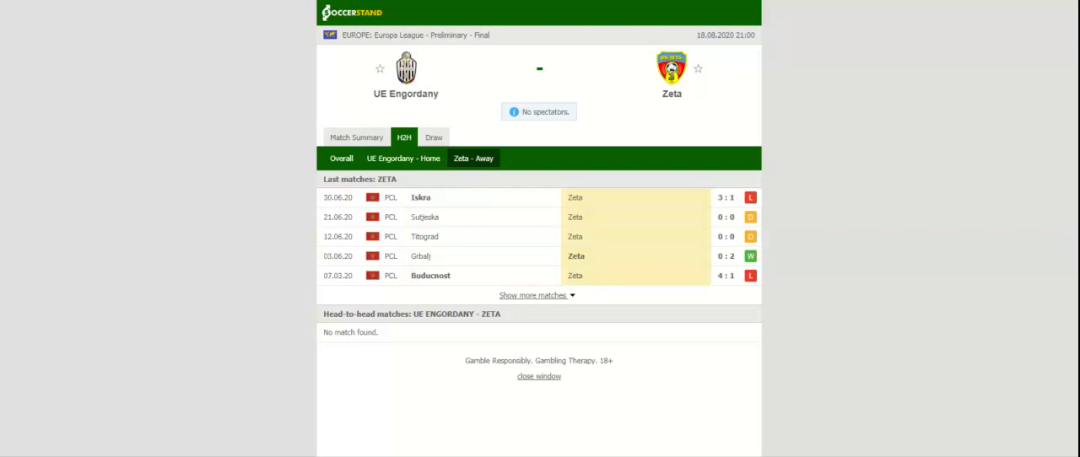
pyautogui.moveTo(464, 117)
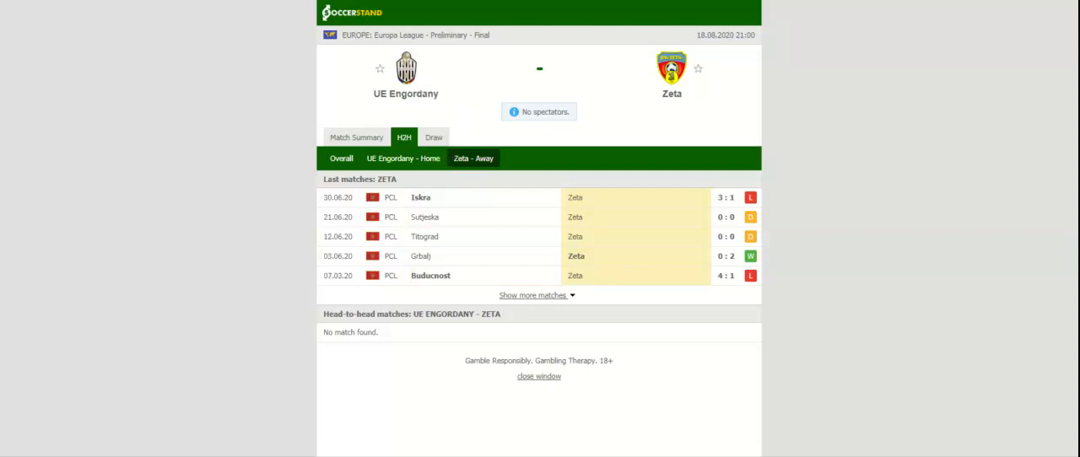
pyautogui.moveTo(493, 115)
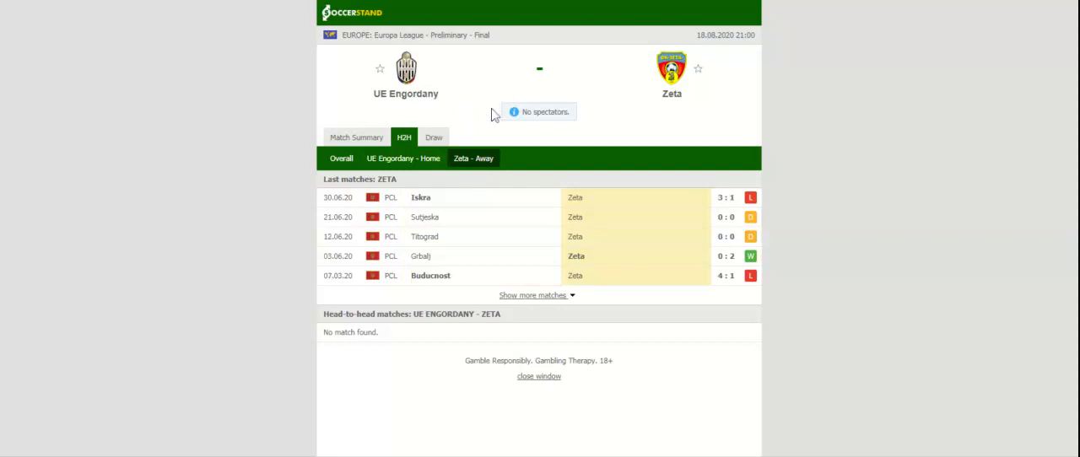
pyautogui.moveTo(487, 100)
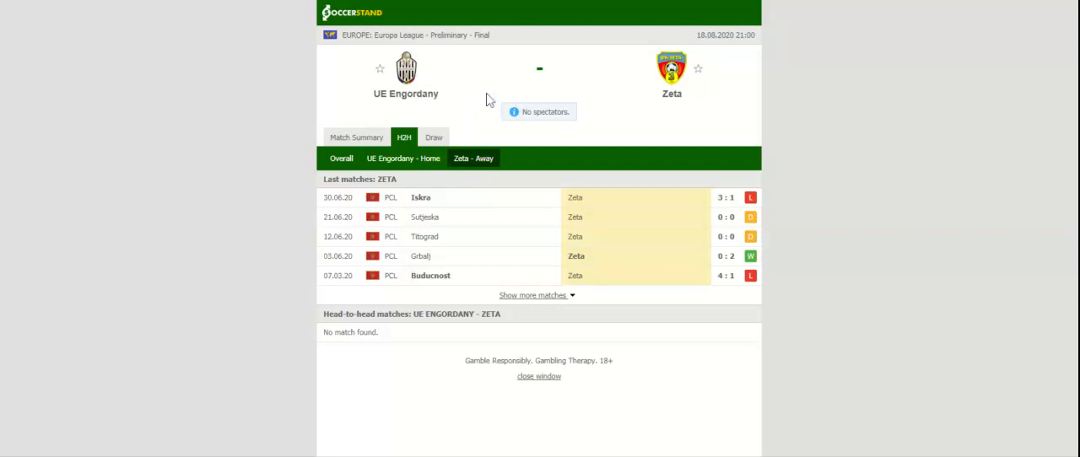